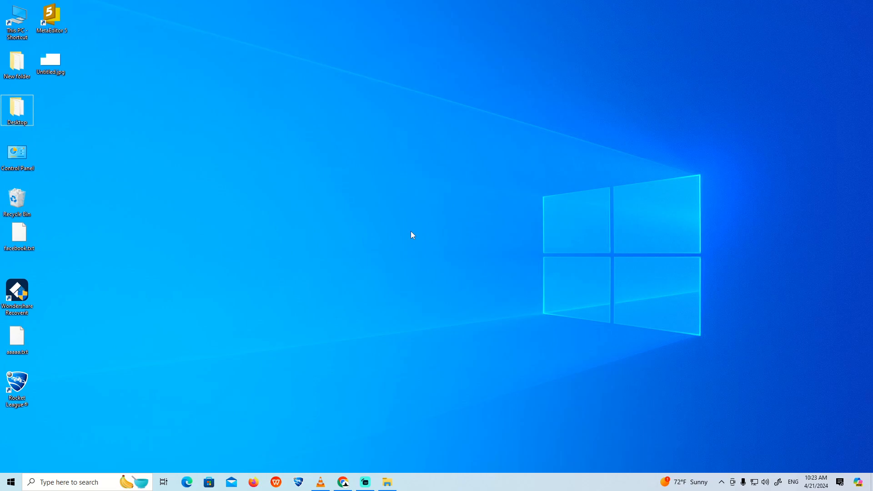
- Bring up the Start menu from the taskbar to search for an app
{"action": "left_click", "coordinate": [10, 482]}
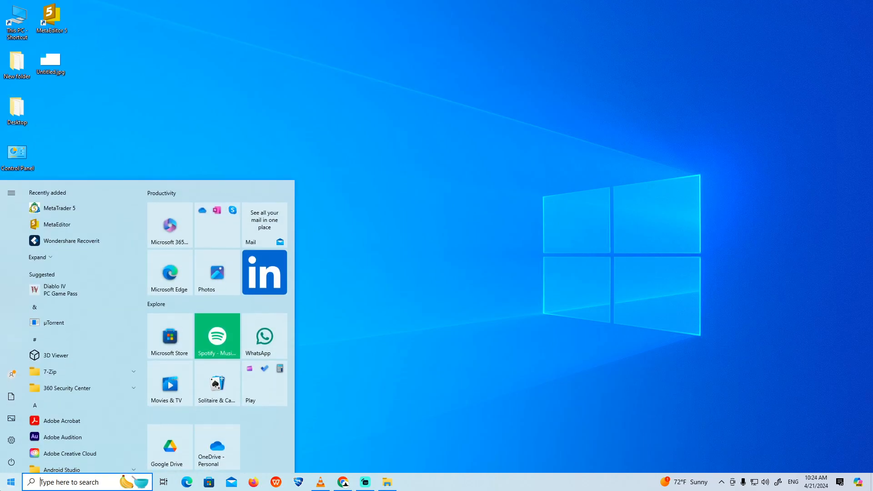
- Launch Settings via Start search and look up 'camera' in Find a setting
{"action": "type", "text": "settings"}
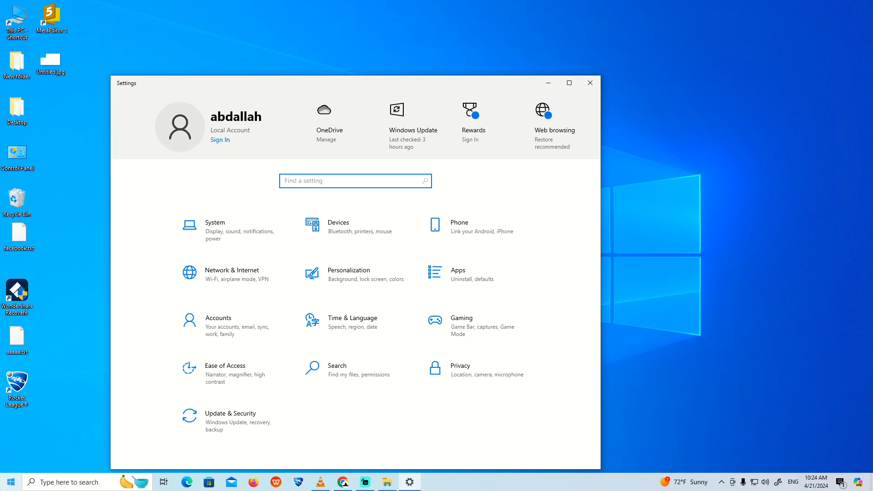
{"action": "type", "text": "camera"}
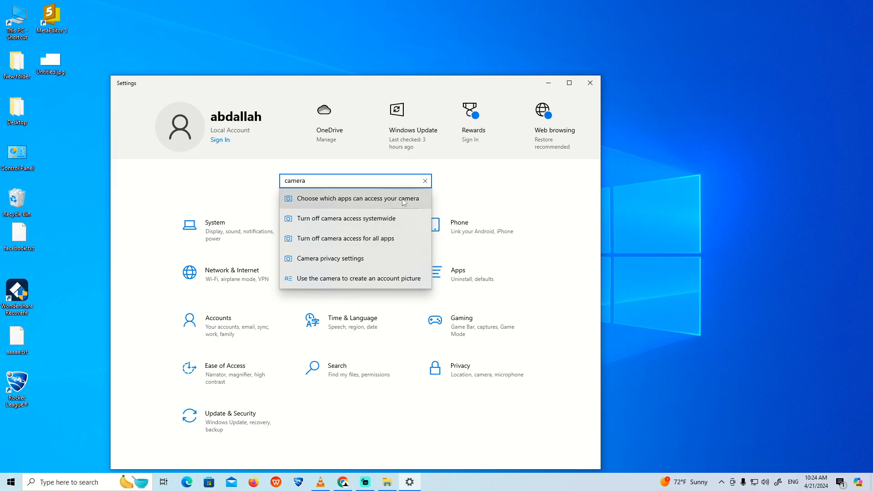
- Go to 'Choose which apps can access your camera' and review device and per-app access
{"action": "left_click", "coordinate": [356, 199]}
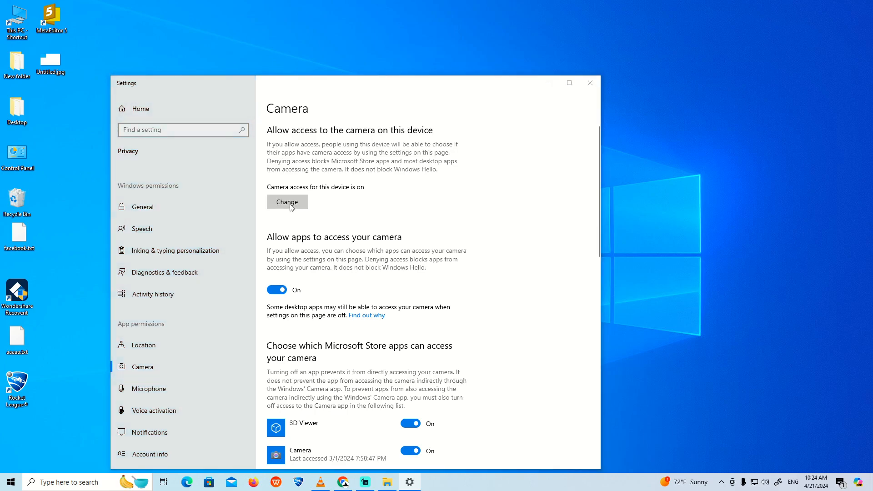
{"action": "left_click", "coordinate": [287, 202]}
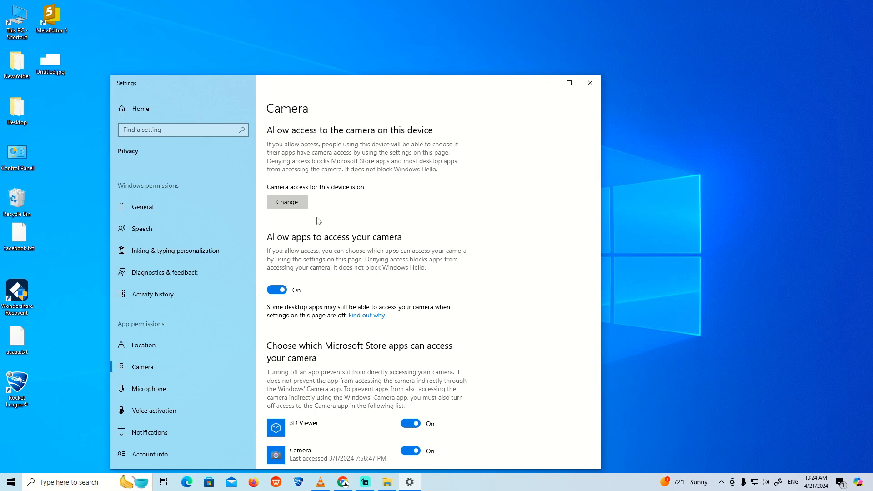
{"action": "scroll", "scroll_direction": "down", "scroll_amount": 3}
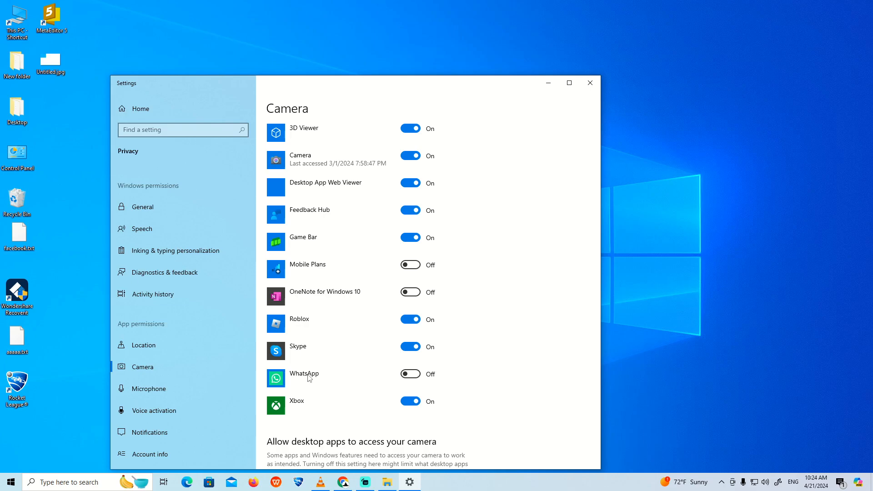
{"action": "left_click", "coordinate": [410, 373]}
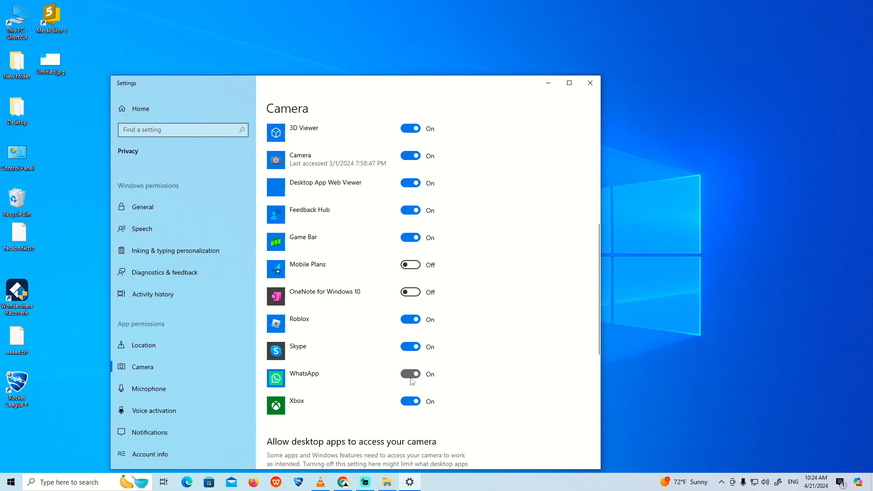
{"action": "left_click", "coordinate": [411, 374]}
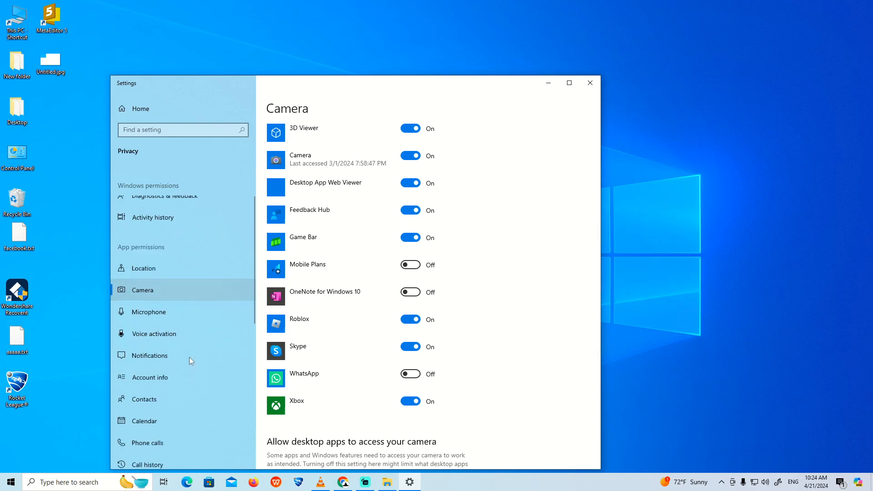
{"action": "scroll", "scroll_direction": "down", "scroll_amount": 3}
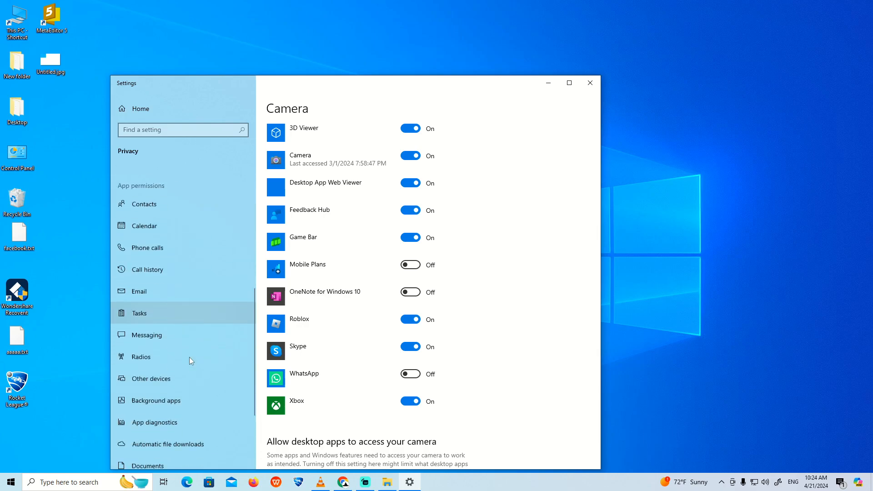
- Launch Control Panel from Start, search 'Camera', and go to Device Manager
{"action": "left_click", "coordinate": [10, 482]}
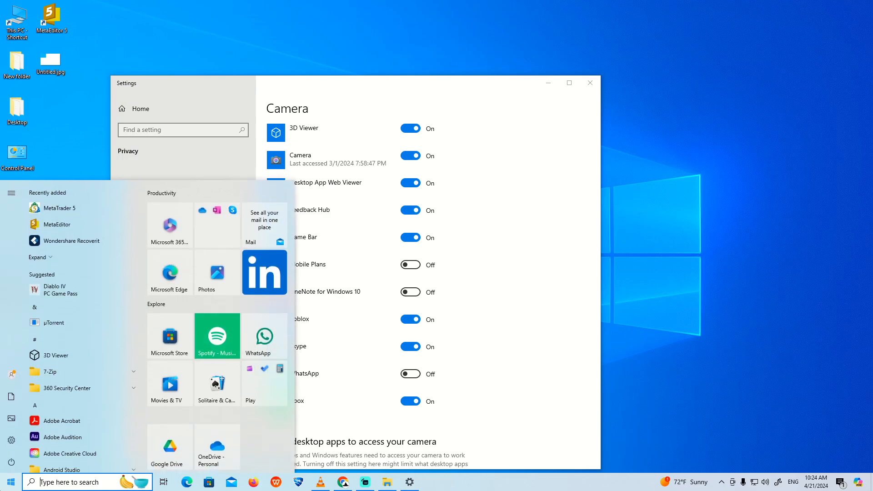
{"action": "type", "text": "Control Panel"}
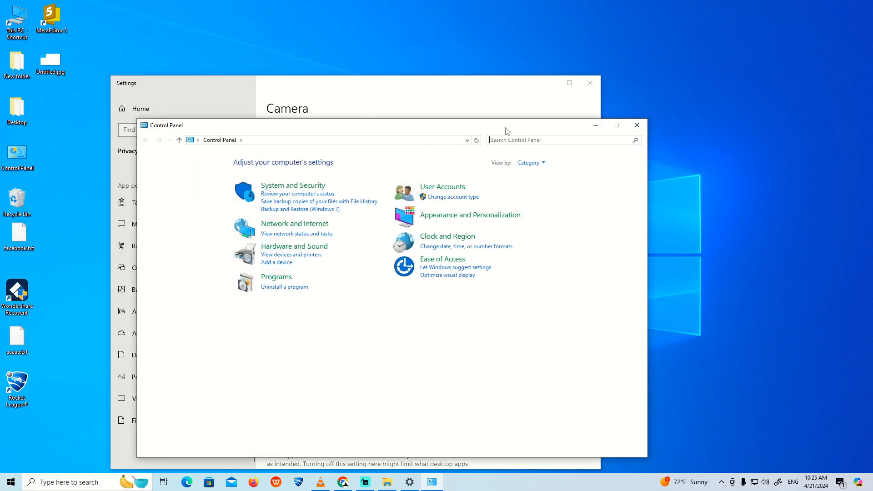
{"action": "type", "text": "Camera"}
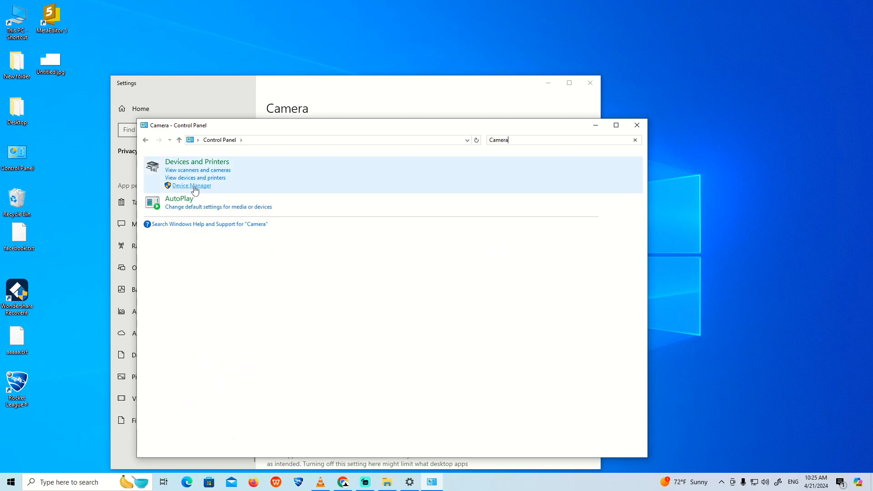
{"action": "left_click", "coordinate": [191, 185]}
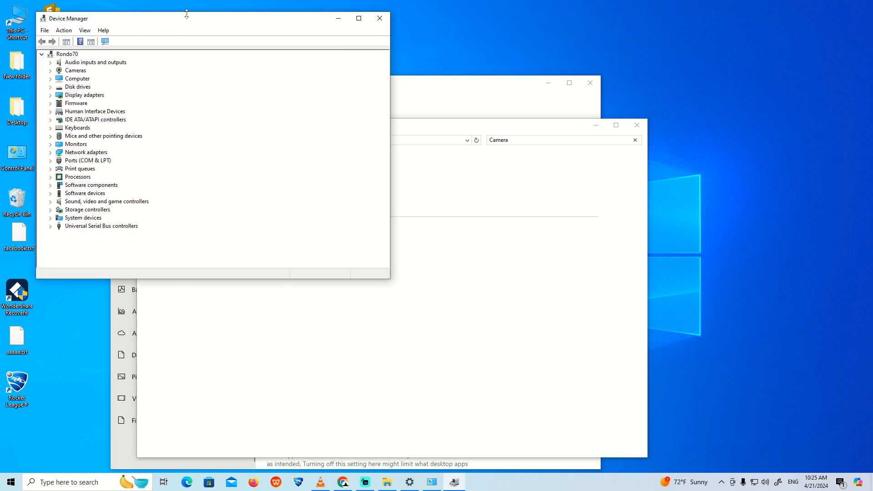
- Centre the Device Manager window and select Iriun Webcam under Cameras
{"action": "left_click_drag", "start_coordinate": [186, 18], "coordinate": [316, 159]}
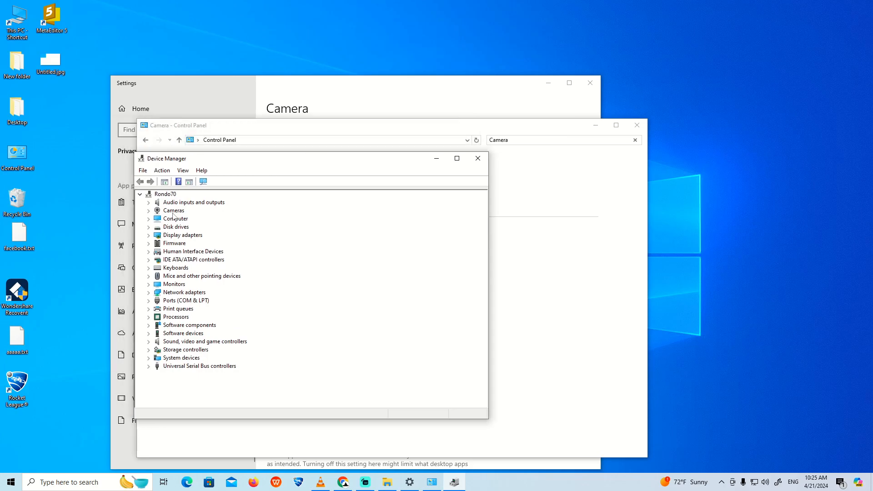
{"action": "left_click", "coordinate": [174, 210]}
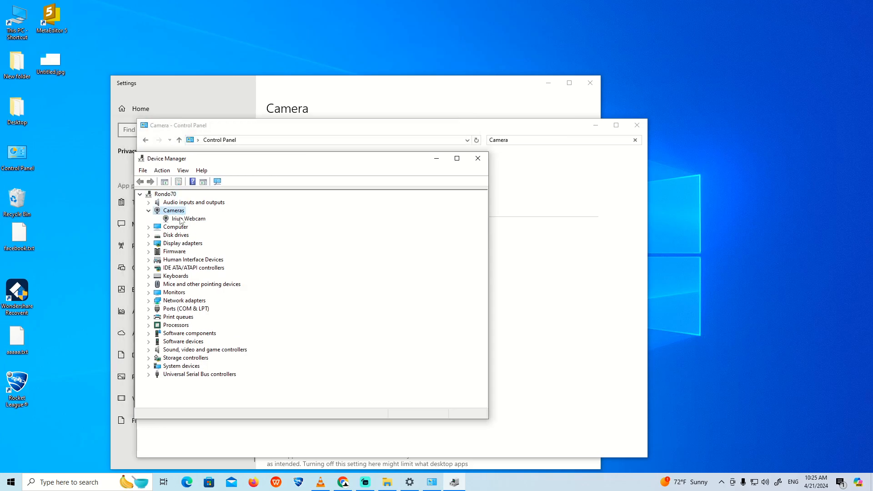
{"action": "left_click", "coordinate": [188, 218]}
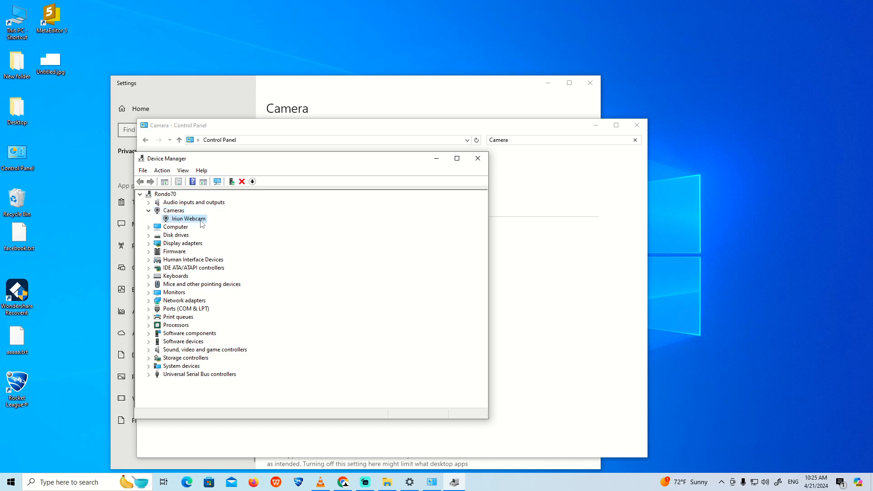
{"action": "mouse_move", "coordinate": [202, 225]}
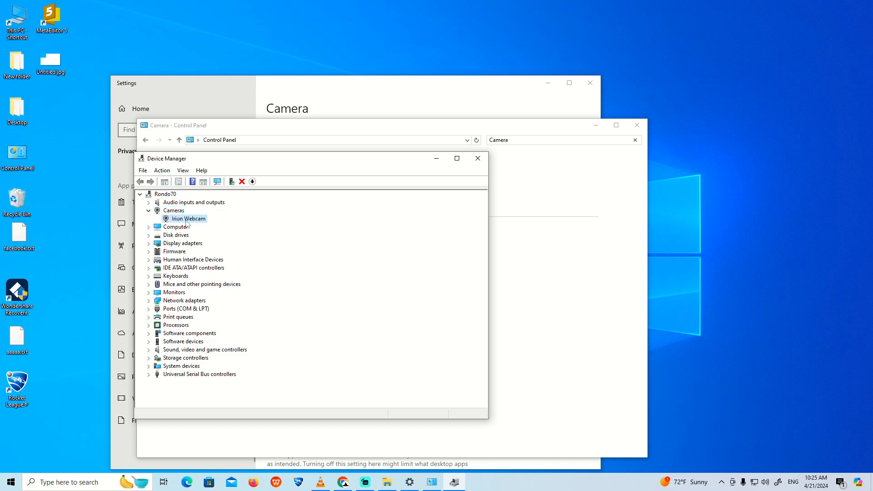
- Choose Update driver from the Iriun Webcam's context actions
{"action": "right_click", "coordinate": [189, 218]}
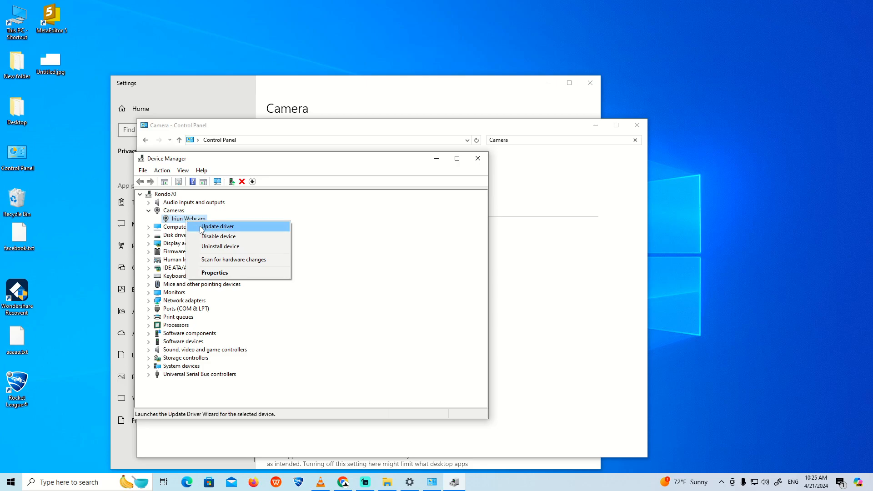
{"action": "mouse_move", "coordinate": [233, 260]}
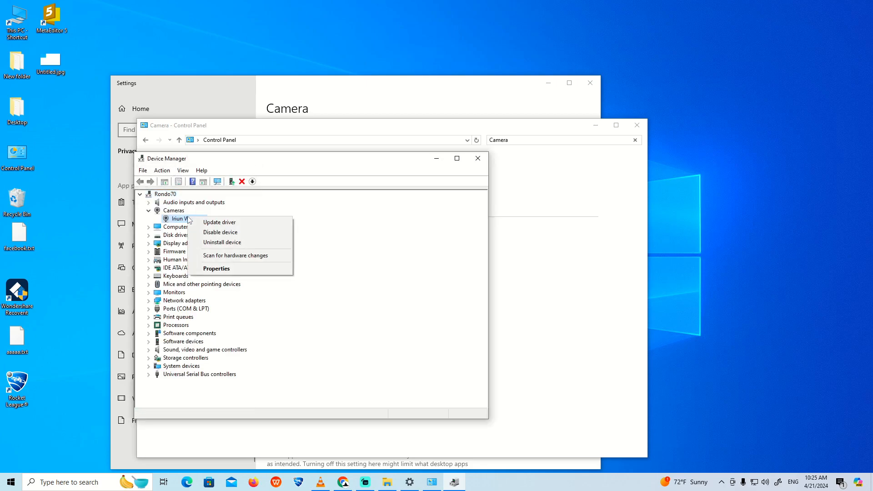
{"action": "mouse_move", "coordinate": [220, 222]}
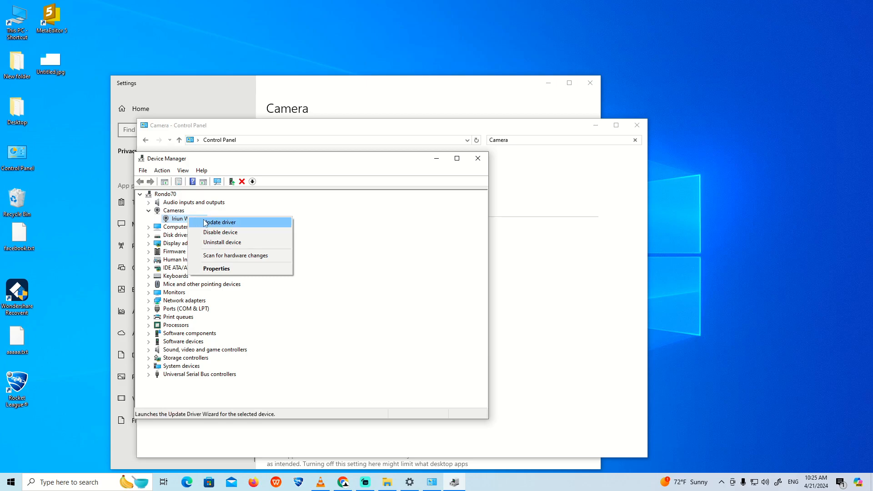
{"action": "left_click", "coordinate": [219, 222]}
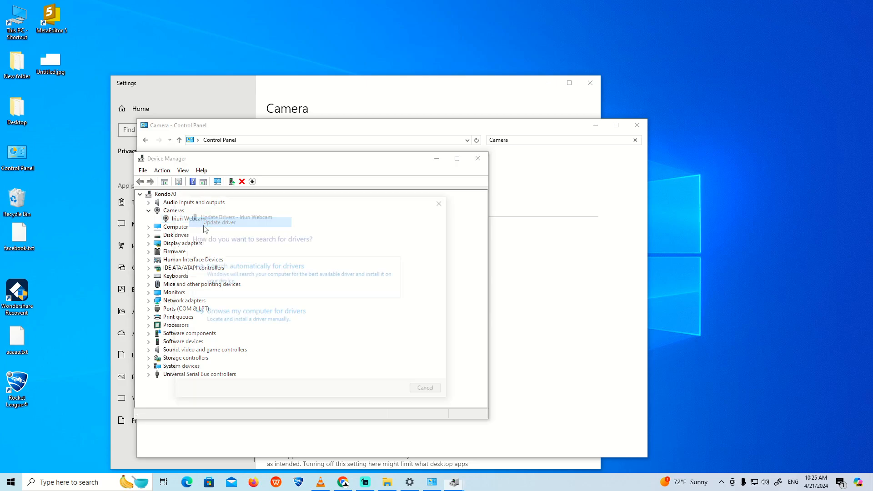
- Search automatically for drivers, see the best driver is installed, and close the result
{"action": "left_click", "coordinate": [256, 266]}
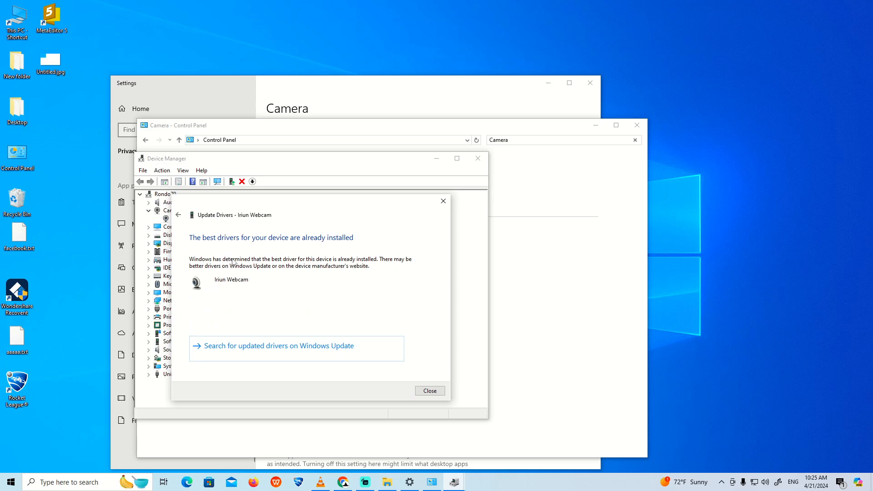
{"action": "mouse_move", "coordinate": [419, 210]}
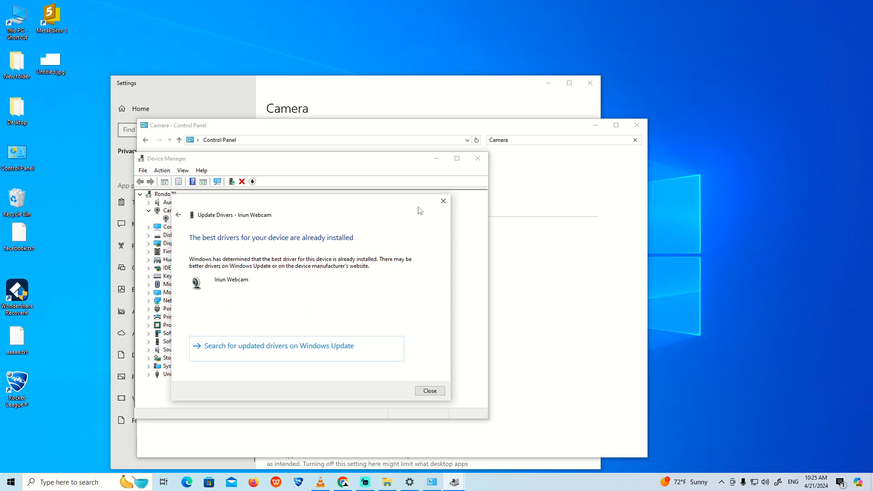
{"action": "left_click", "coordinate": [428, 390]}
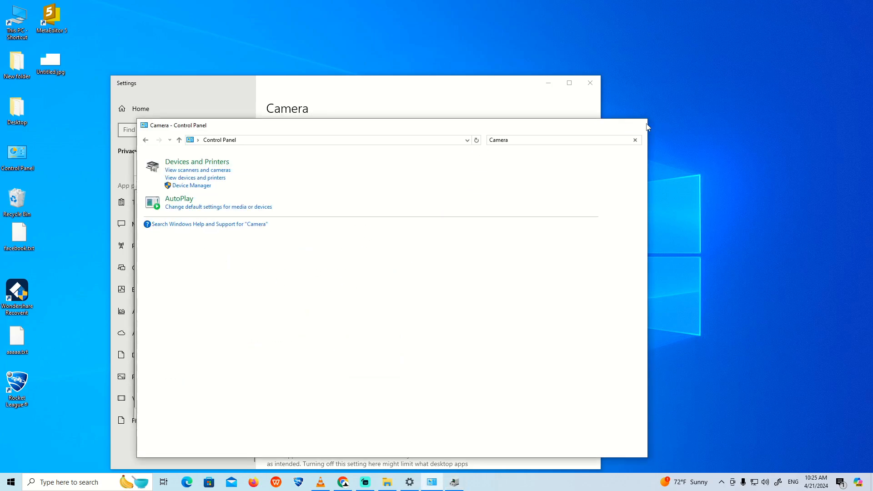